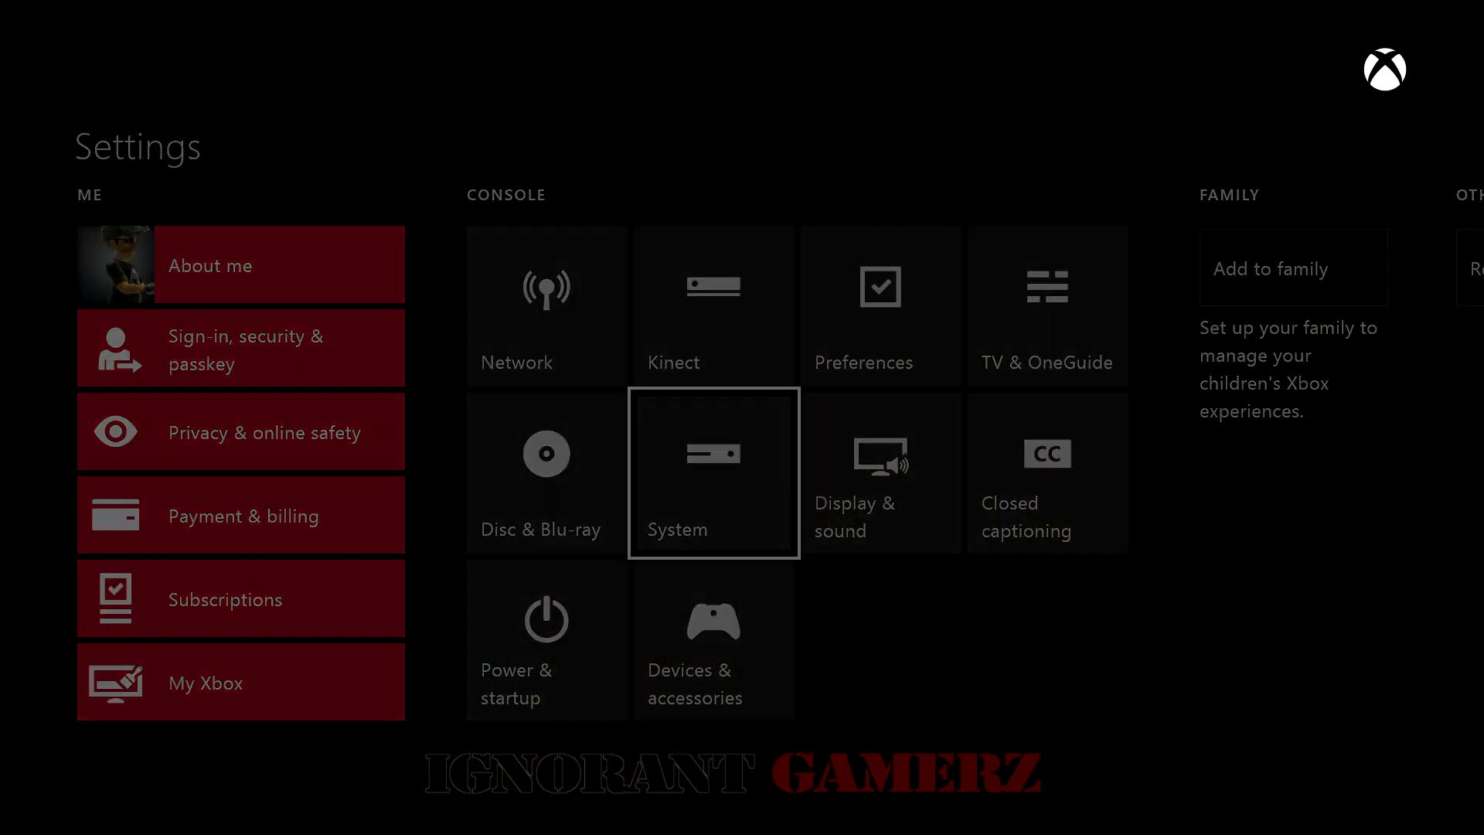
# Go from System settings to the installed games grid sorted by recent
pyautogui.click(713, 473)
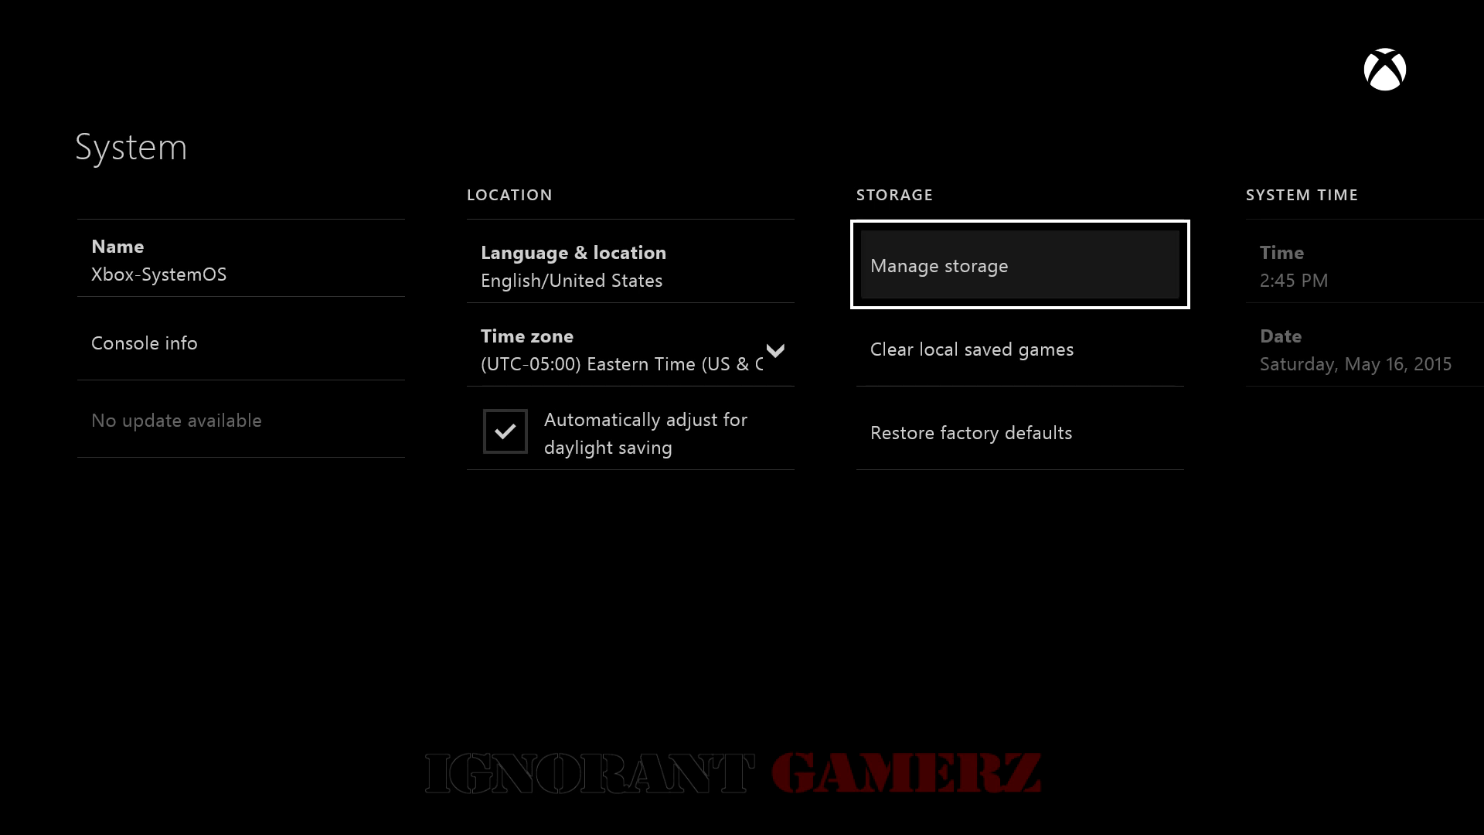
pyautogui.click(1019, 265)
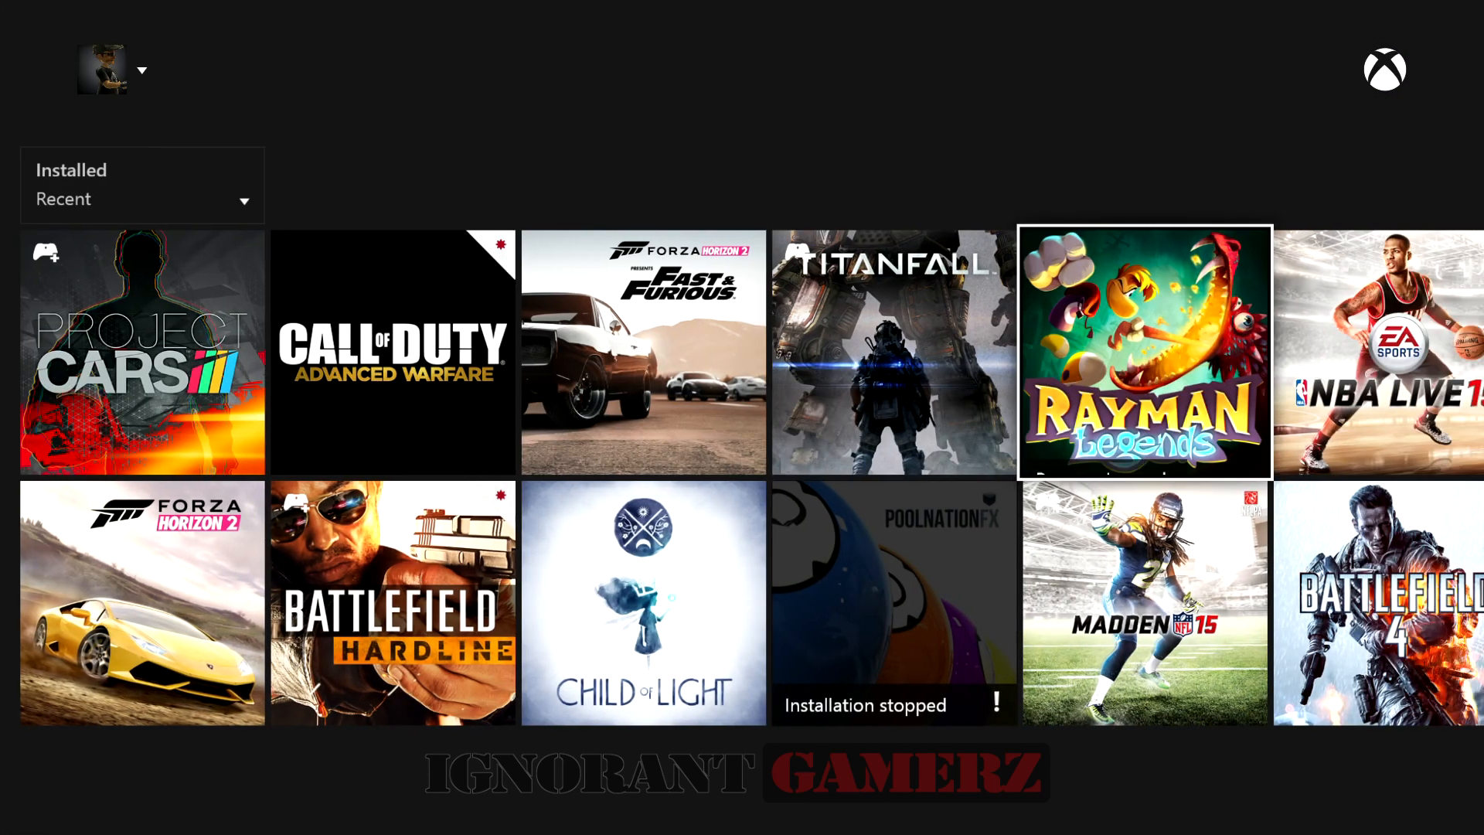
# Scroll the games list, then cancel the Media Player update prompt to return Home
pyautogui.hscroll(3)
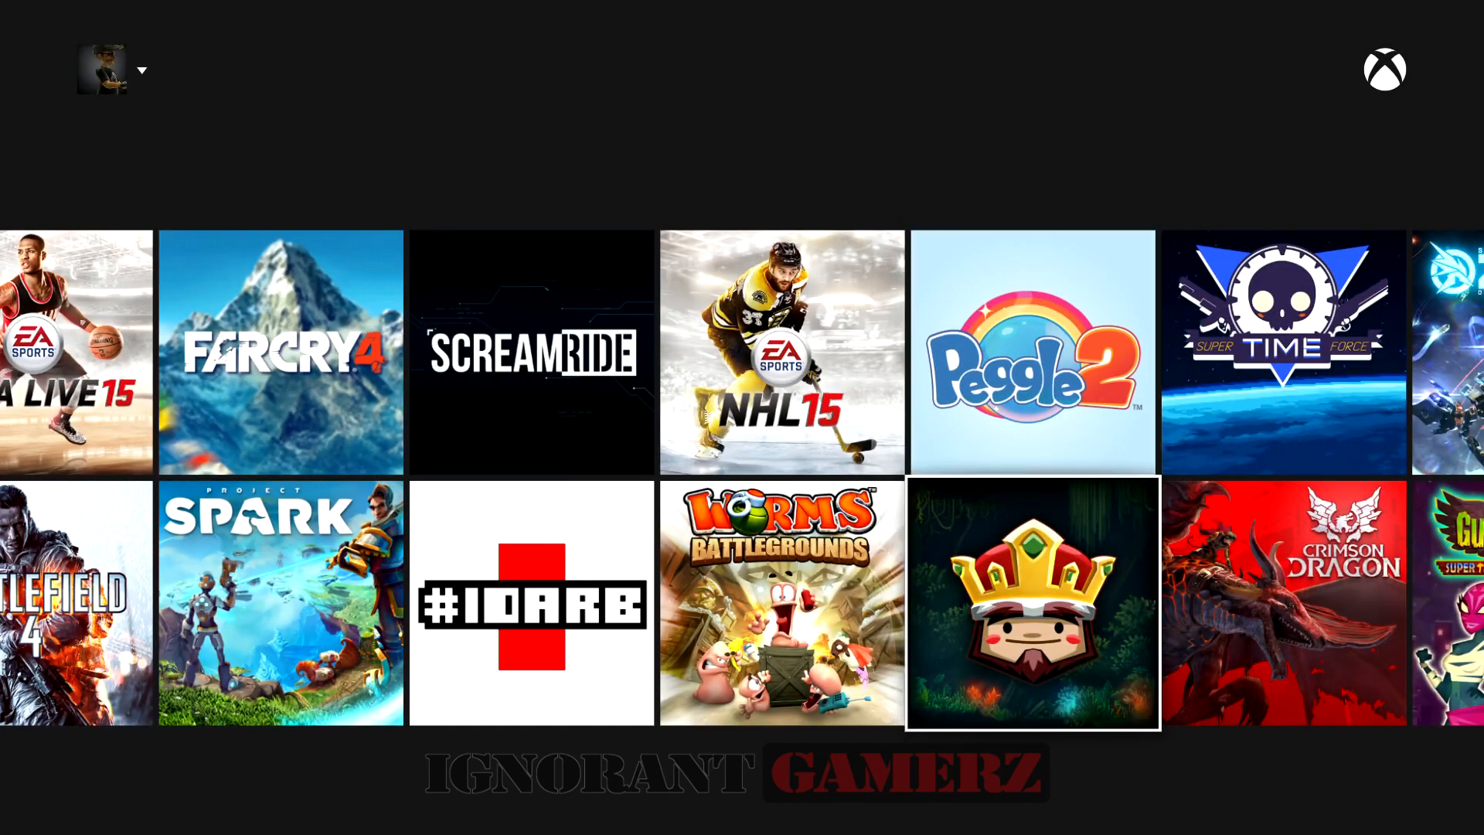
pyautogui.hscroll(3)
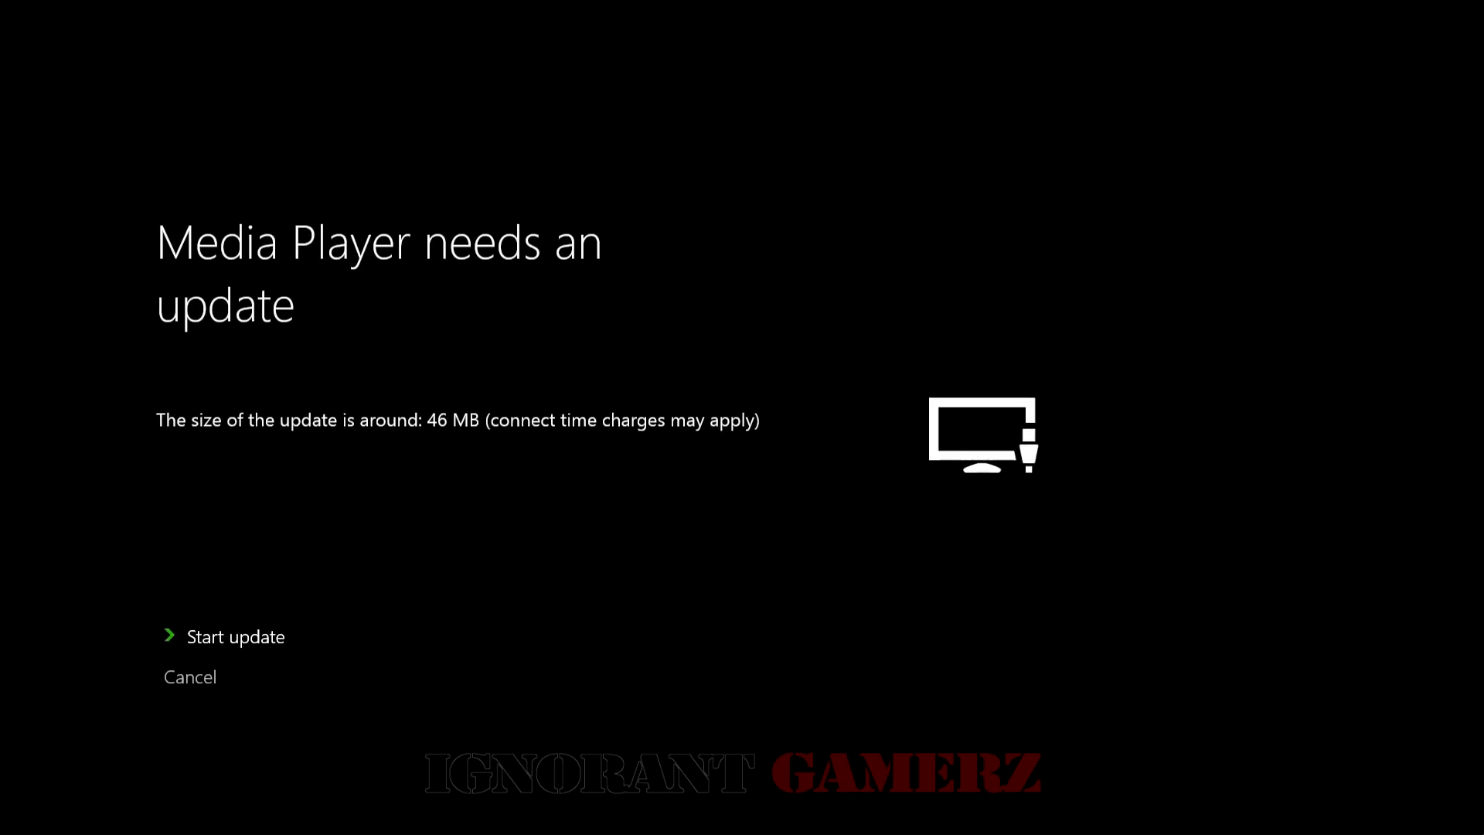
pyautogui.press('Down')
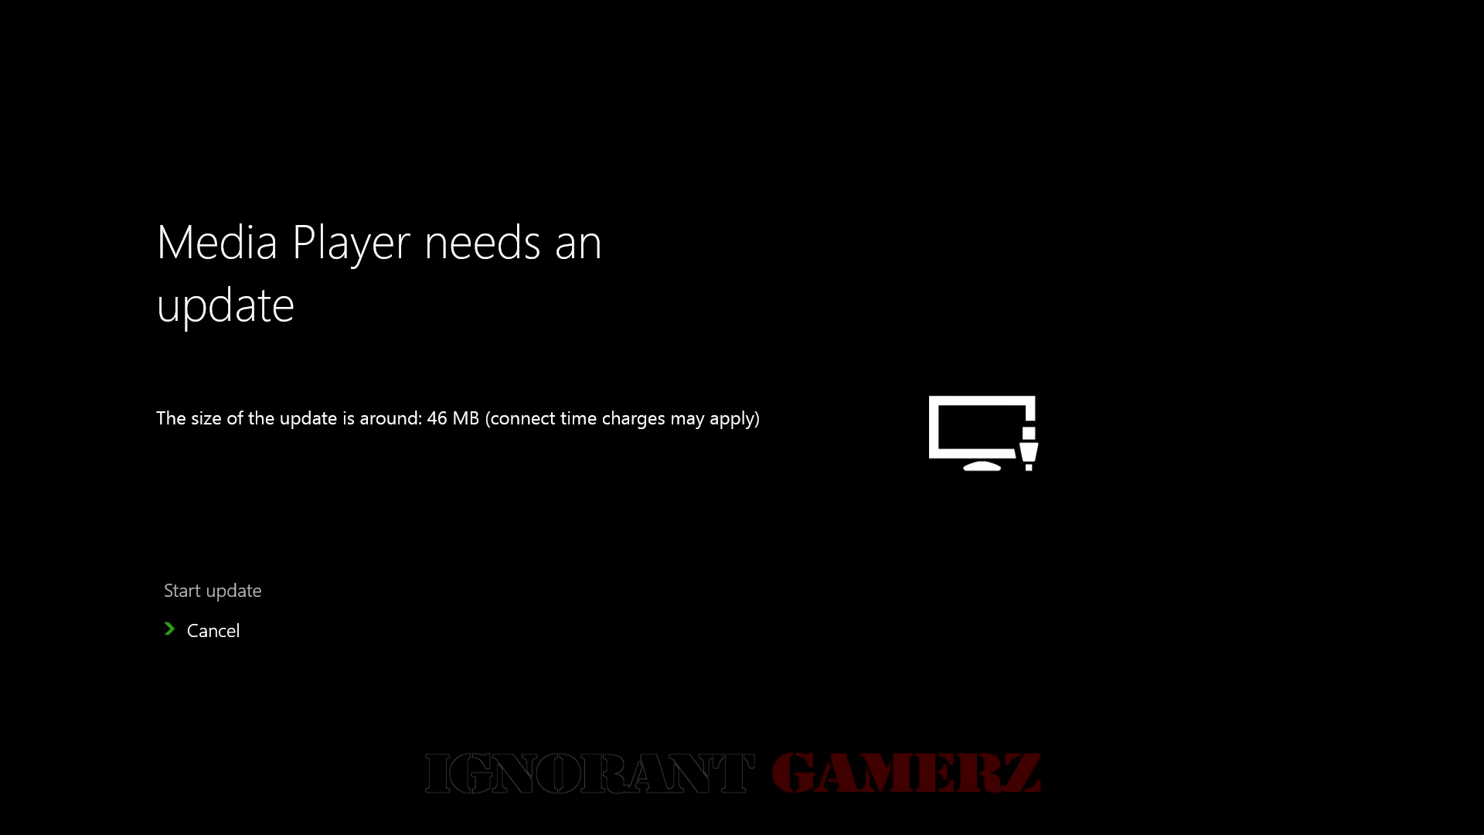
pyautogui.click(213, 629)
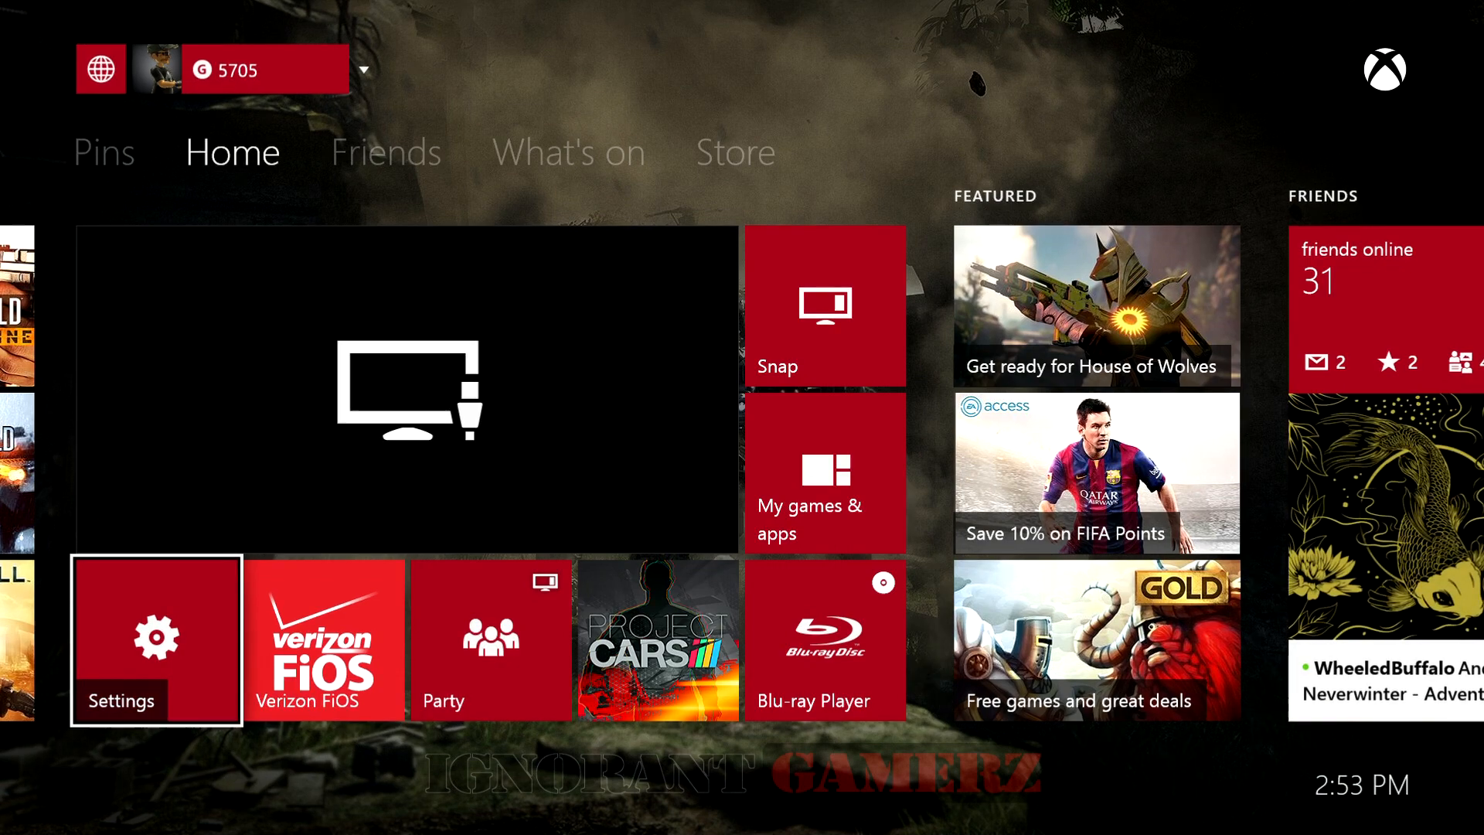
# Go through Settings > System > Manage storage to the external 931.4 GB drive's menu
pyautogui.click(154, 640)
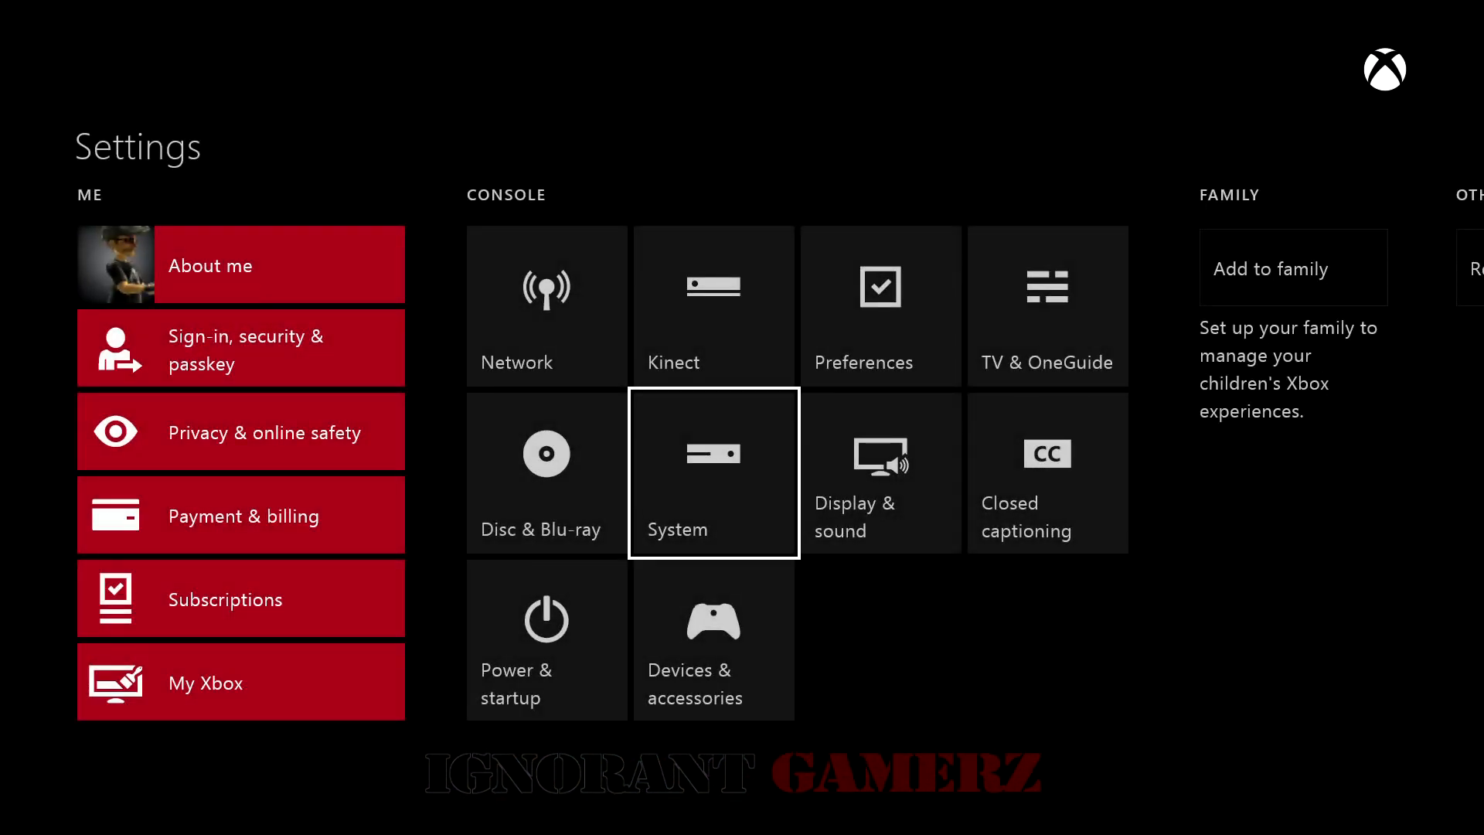
pyautogui.click(713, 472)
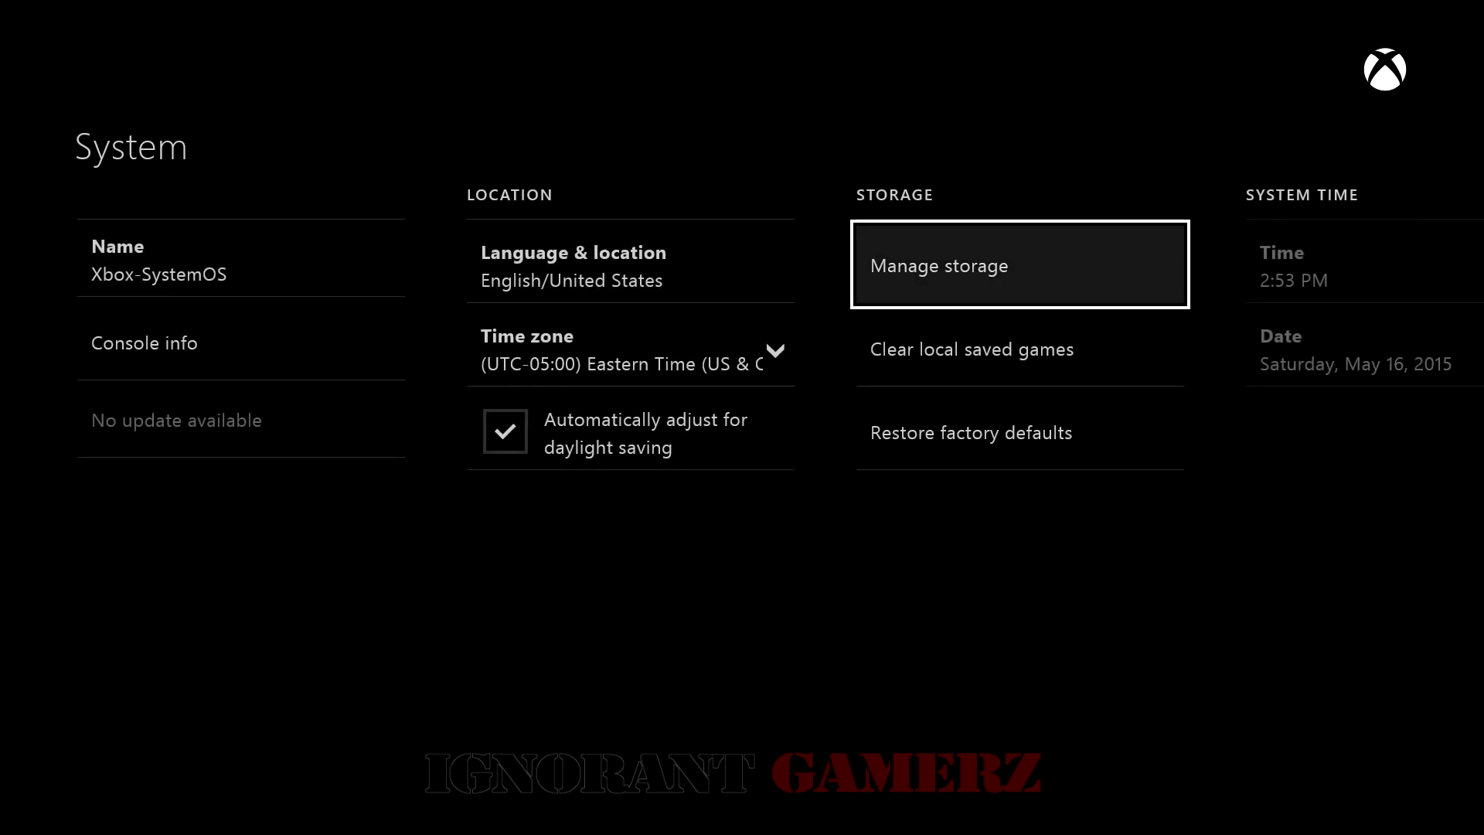
pyautogui.click(1019, 264)
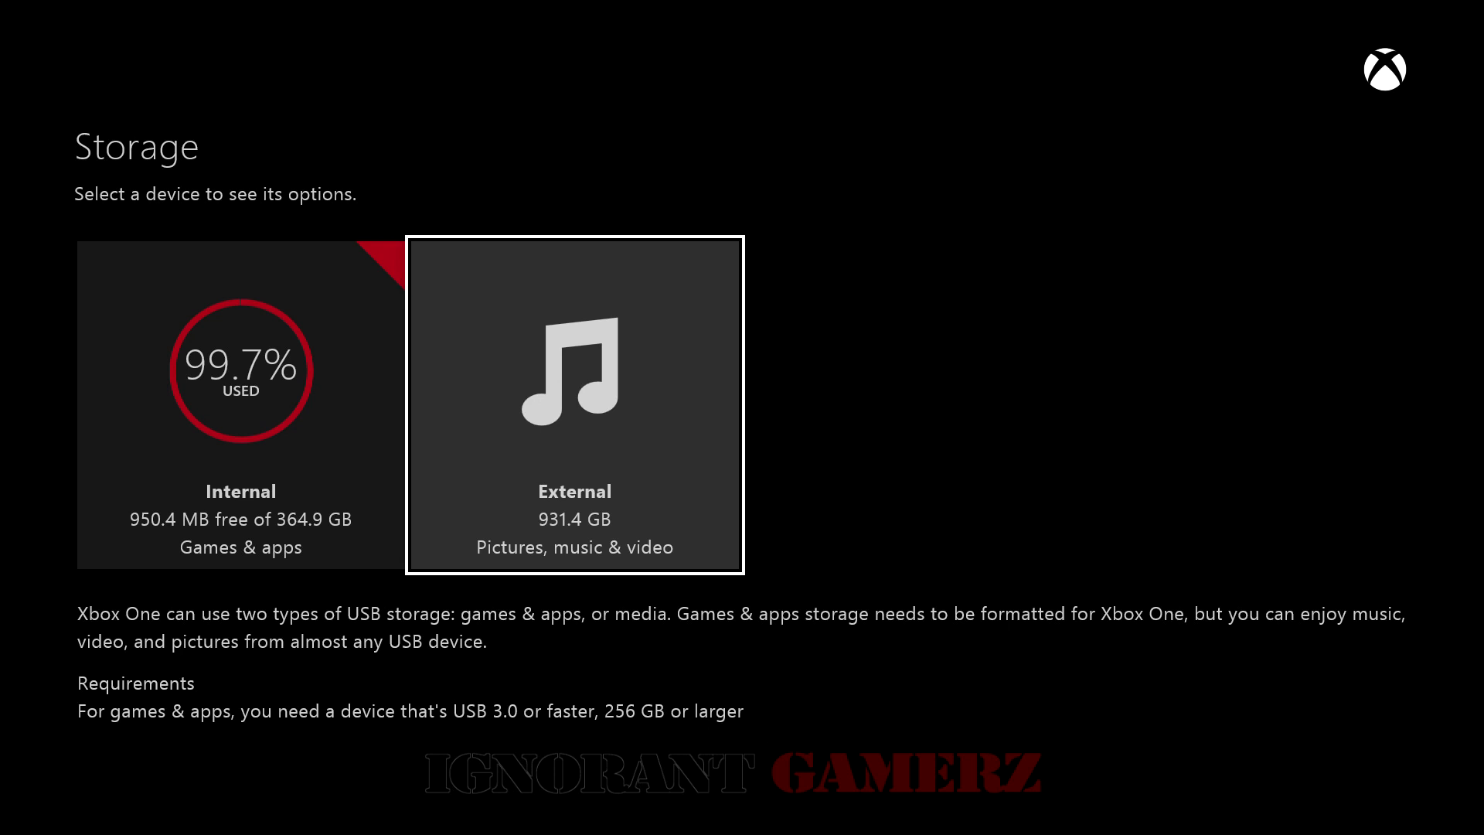
pyautogui.click(574, 404)
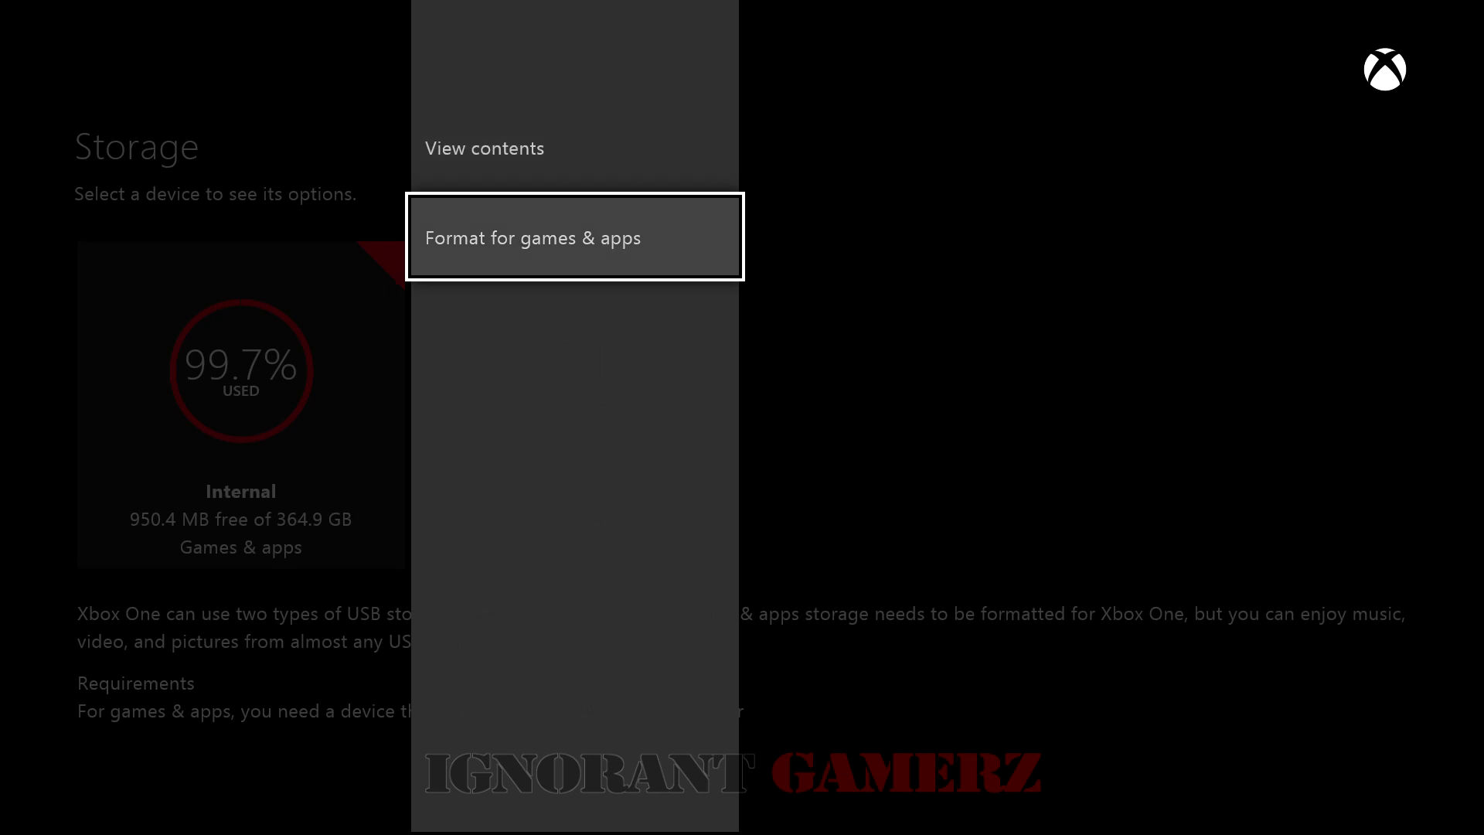
# Choose 'Format for games & apps' for the external drive
pyautogui.click(531, 237)
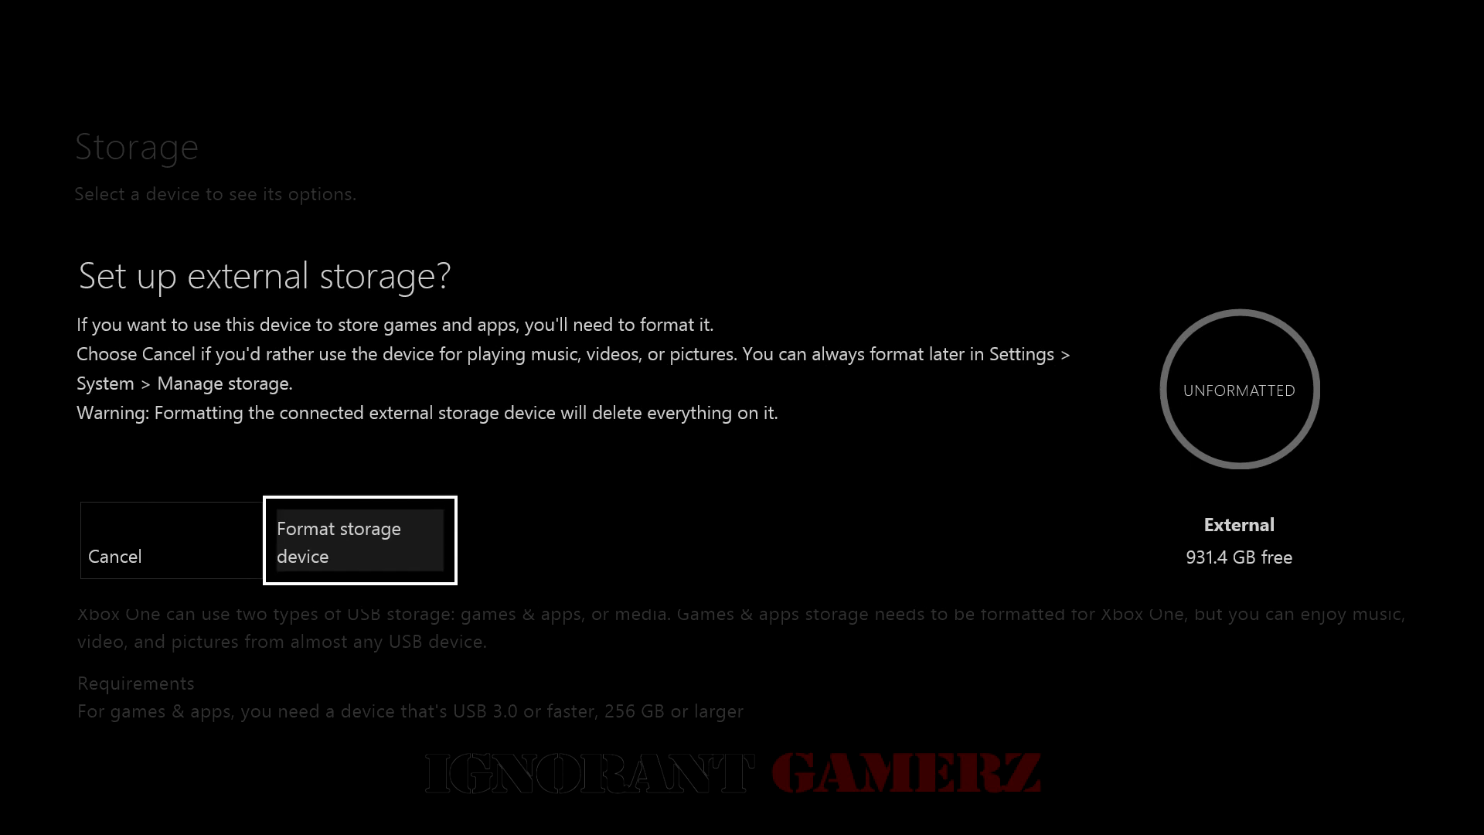
# Confirm formatting and enter SnowXboxEX as the drive name on the on-screen keyboard
pyautogui.click(358, 541)
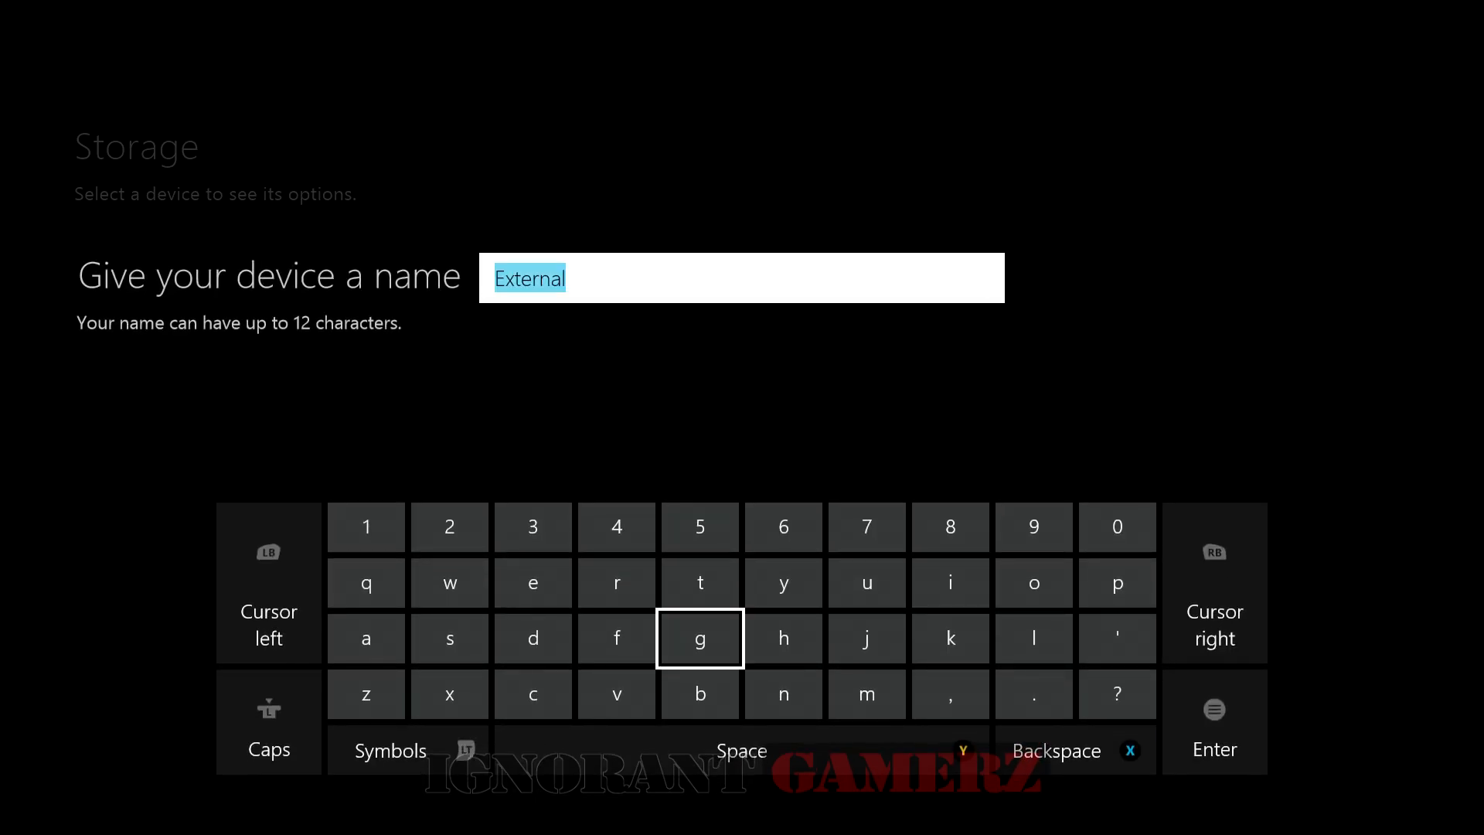
pyautogui.click(388, 749)
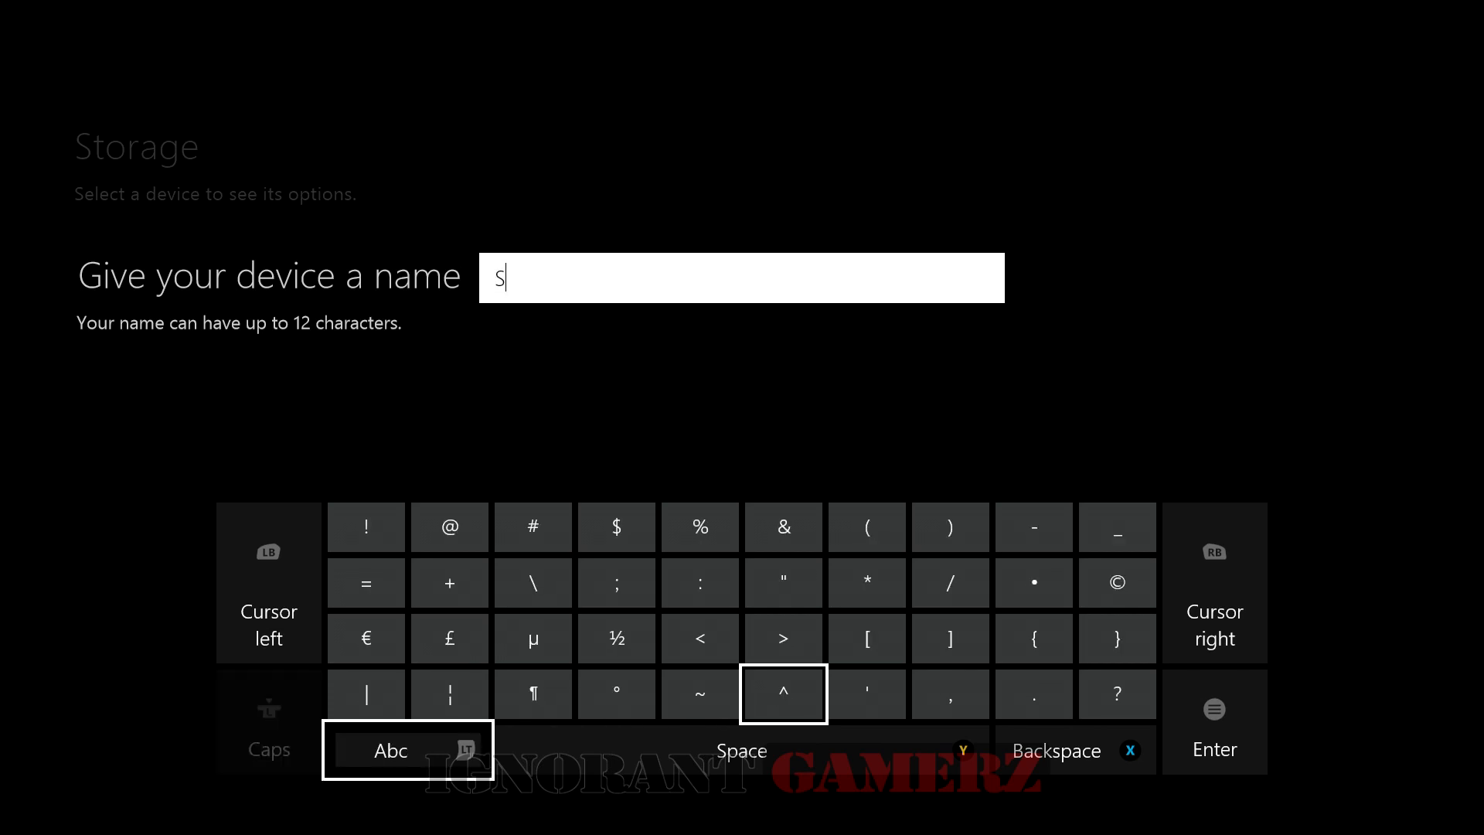
pyautogui.click(405, 749)
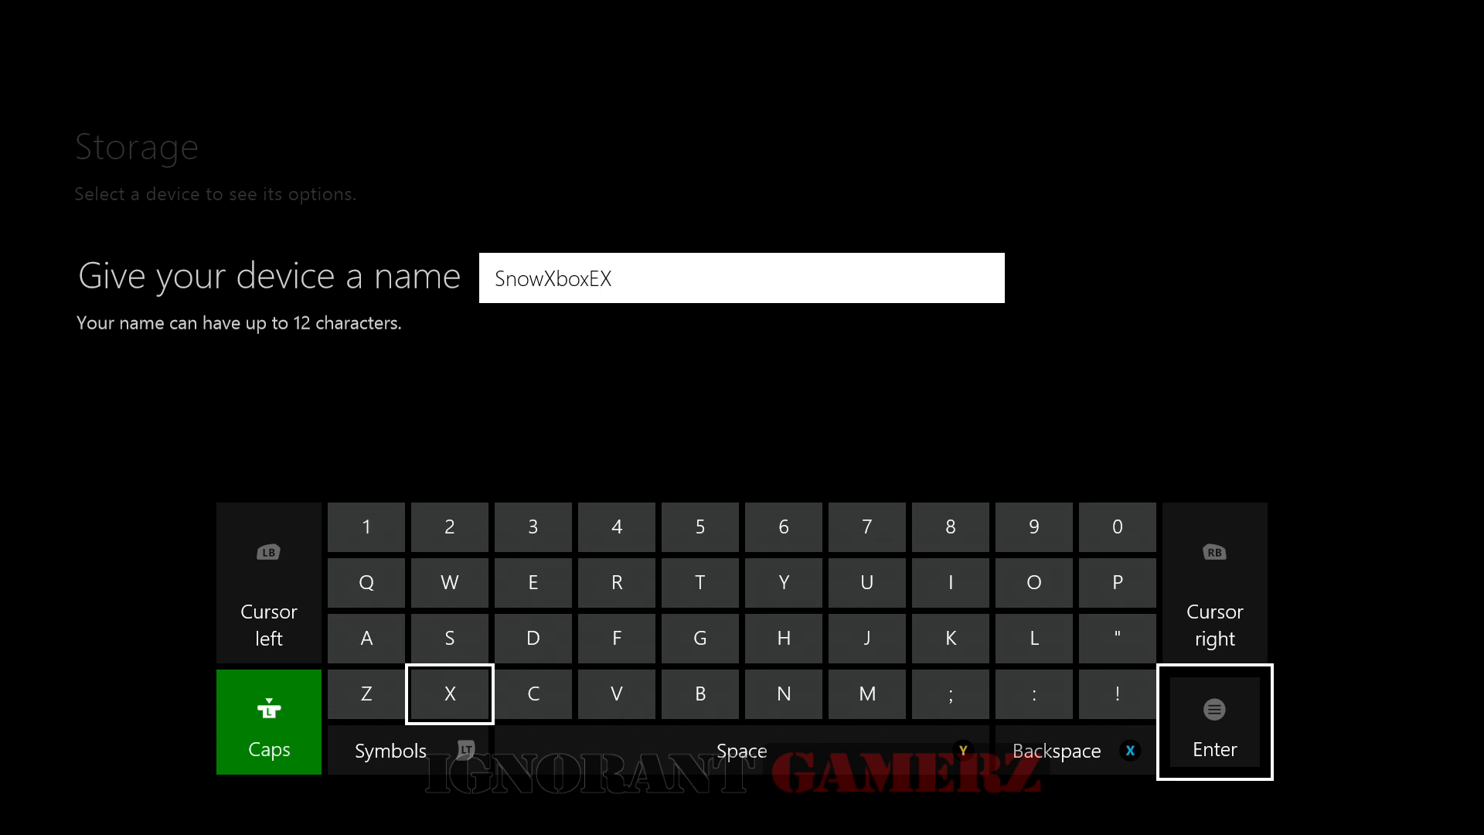
pyautogui.click(1213, 722)
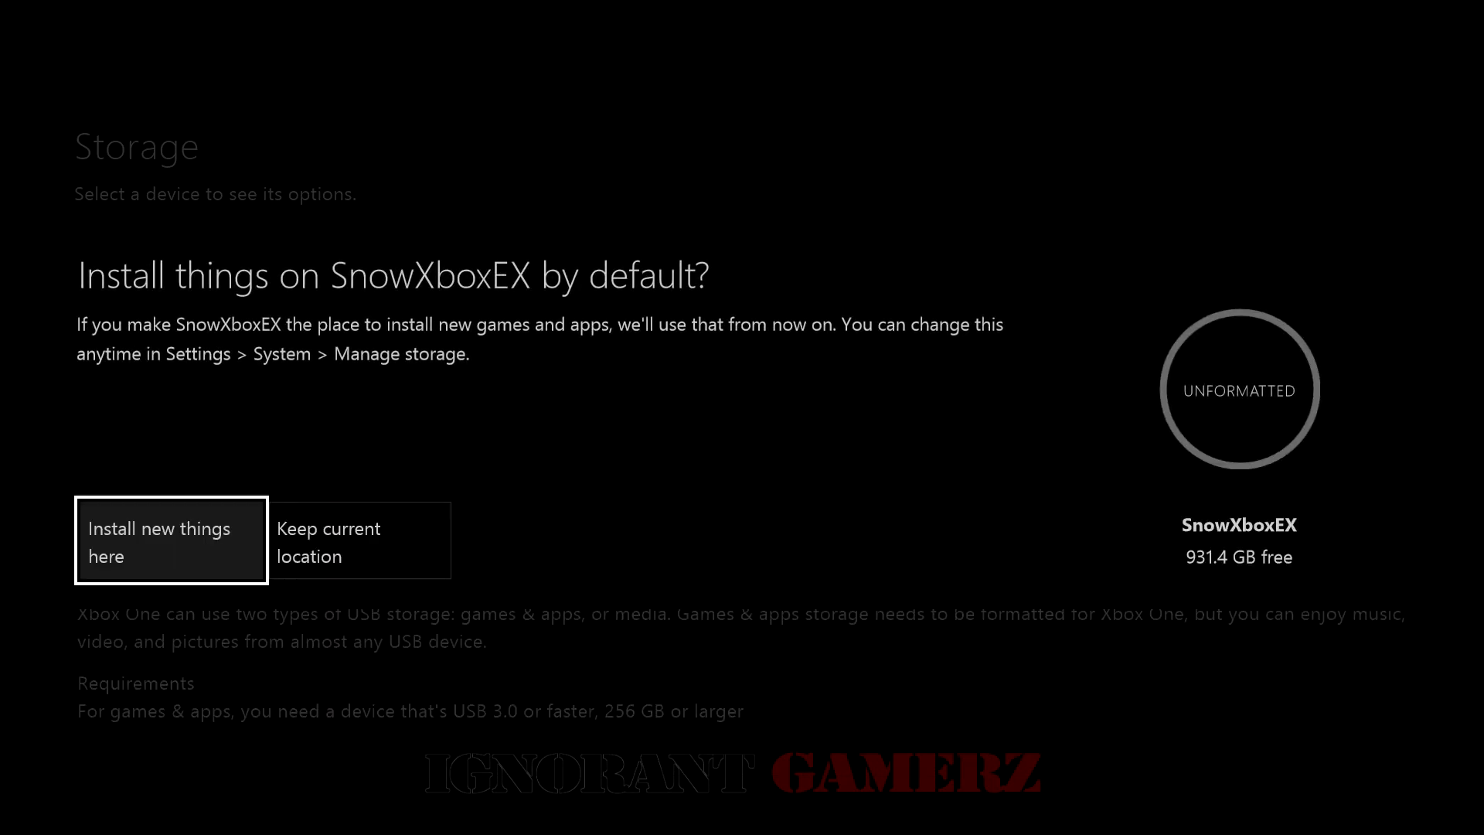
# Choose 'Keep current location' instead of installing to SnowXboxEX by default
pyautogui.click(359, 539)
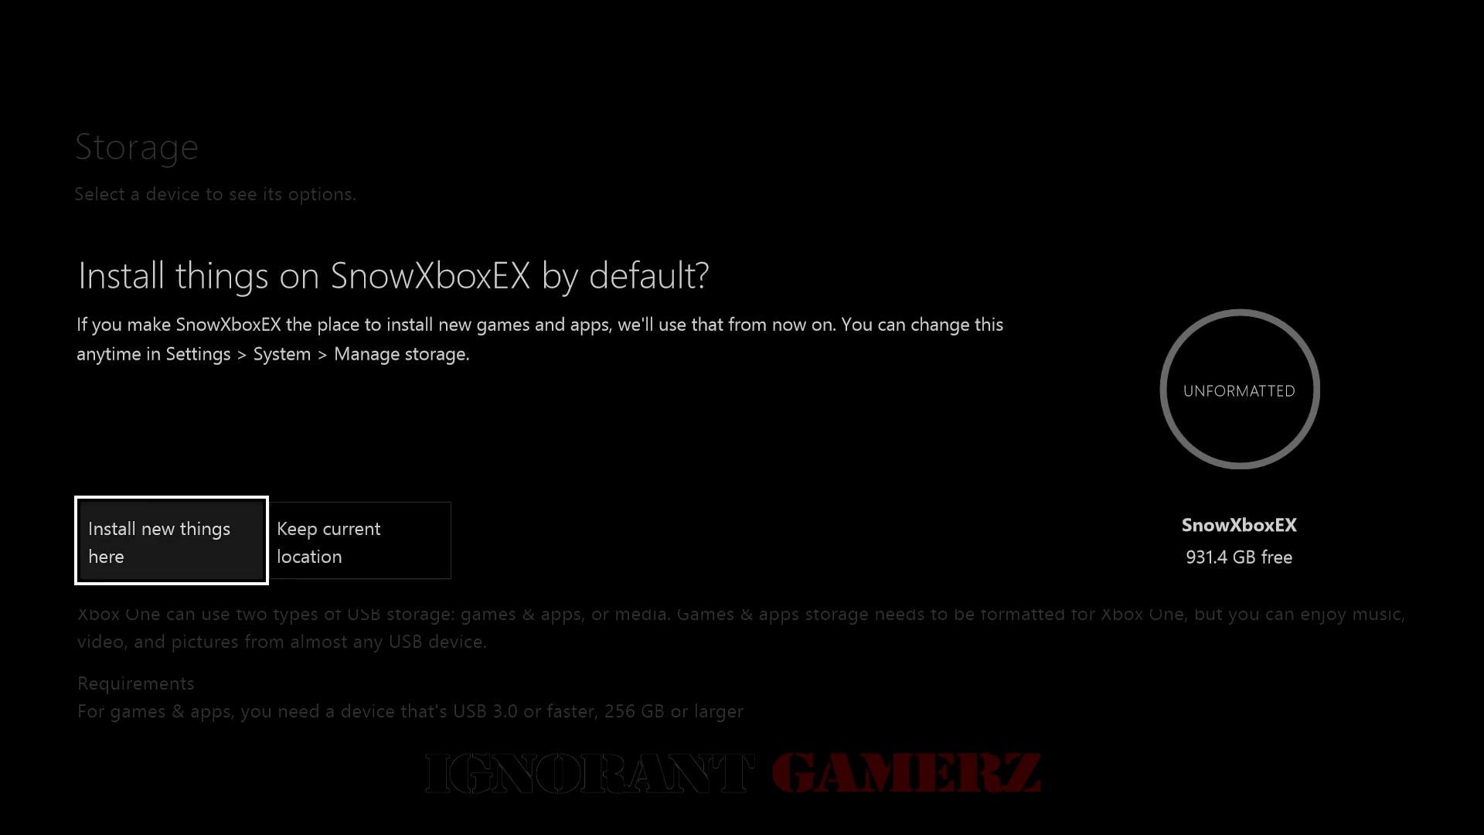
pyautogui.click(359, 540)
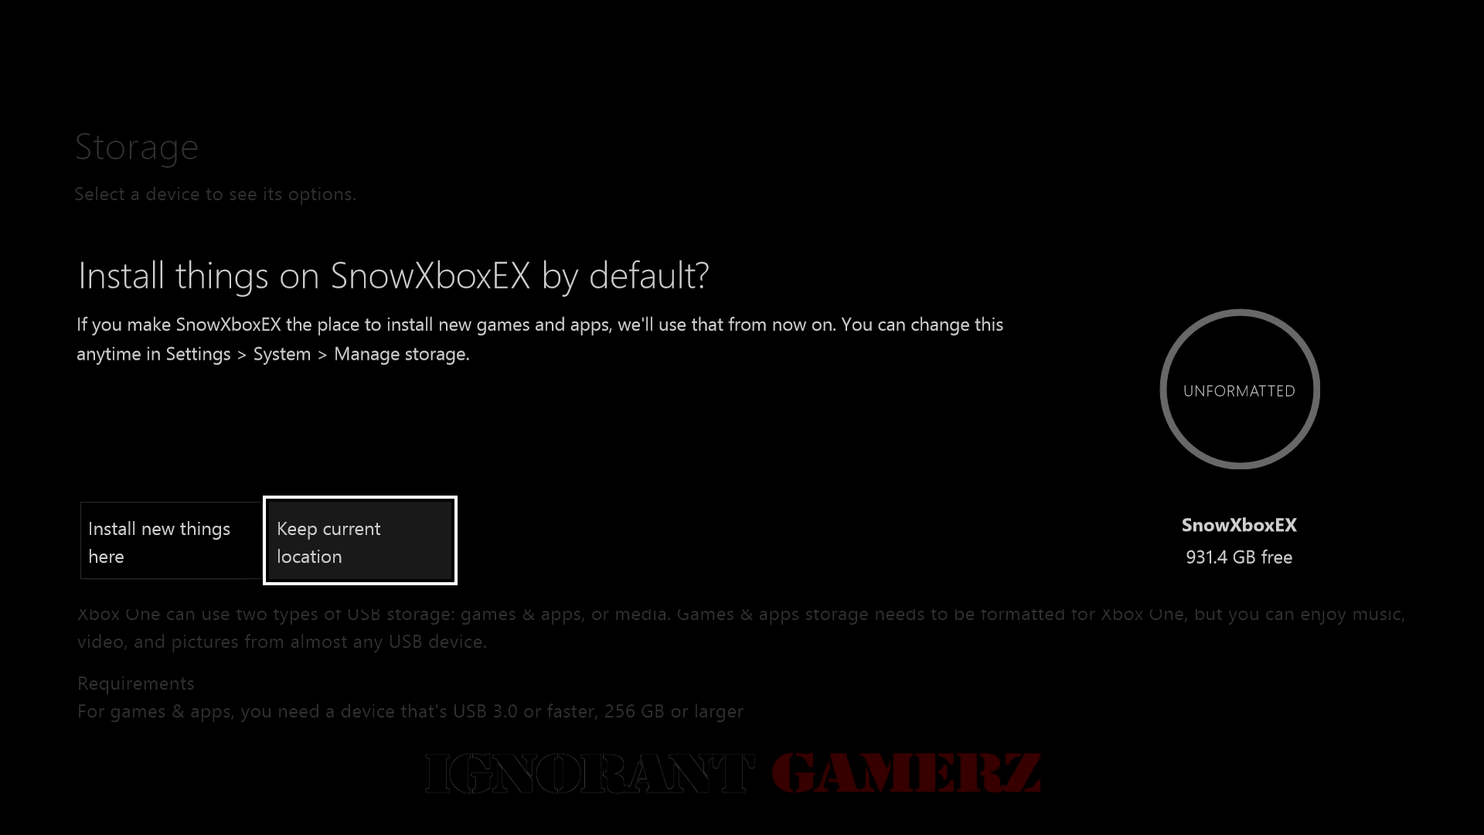
pyautogui.click(158, 540)
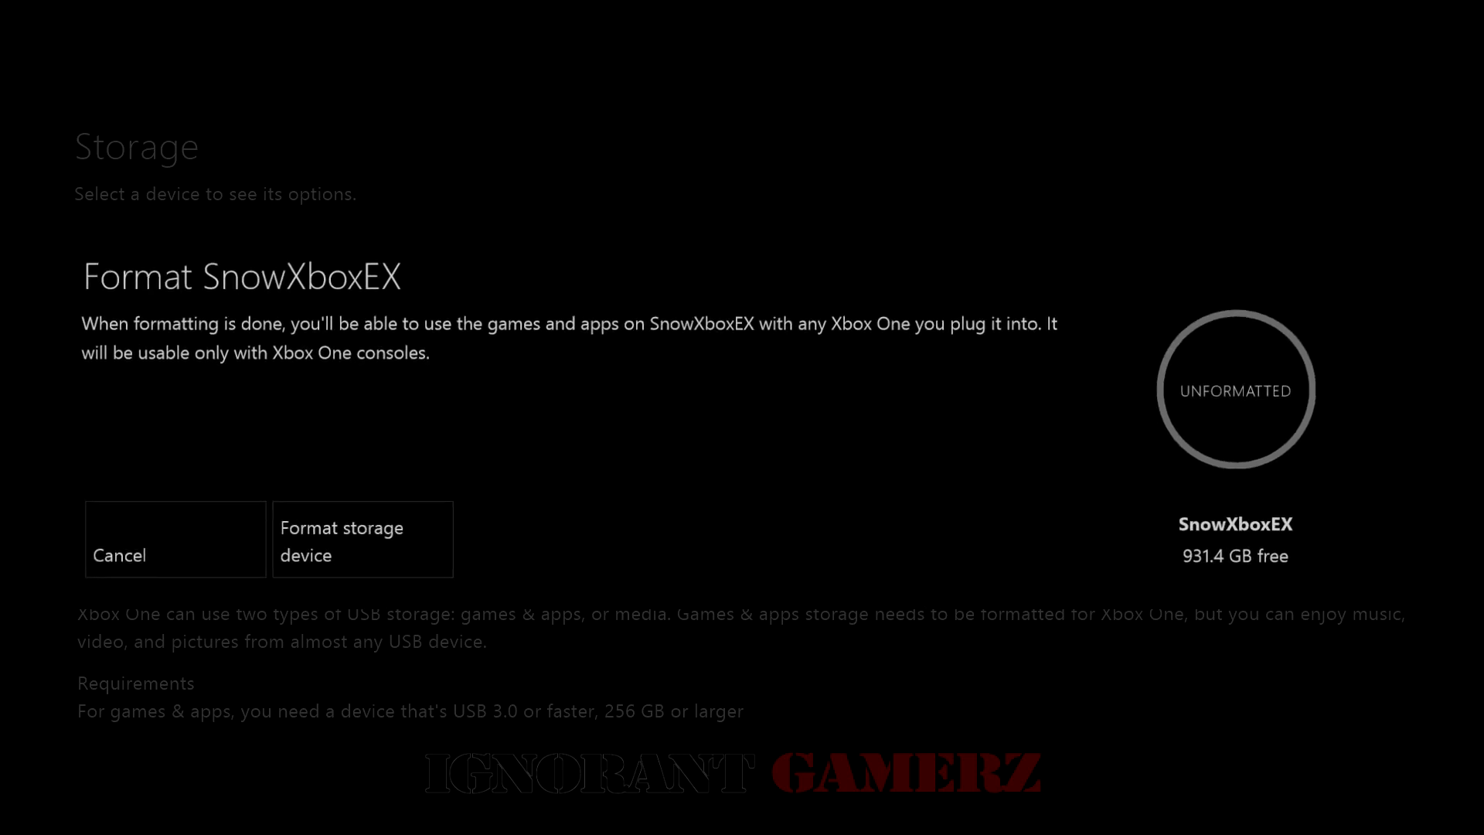
pyautogui.moveTo(361, 540)
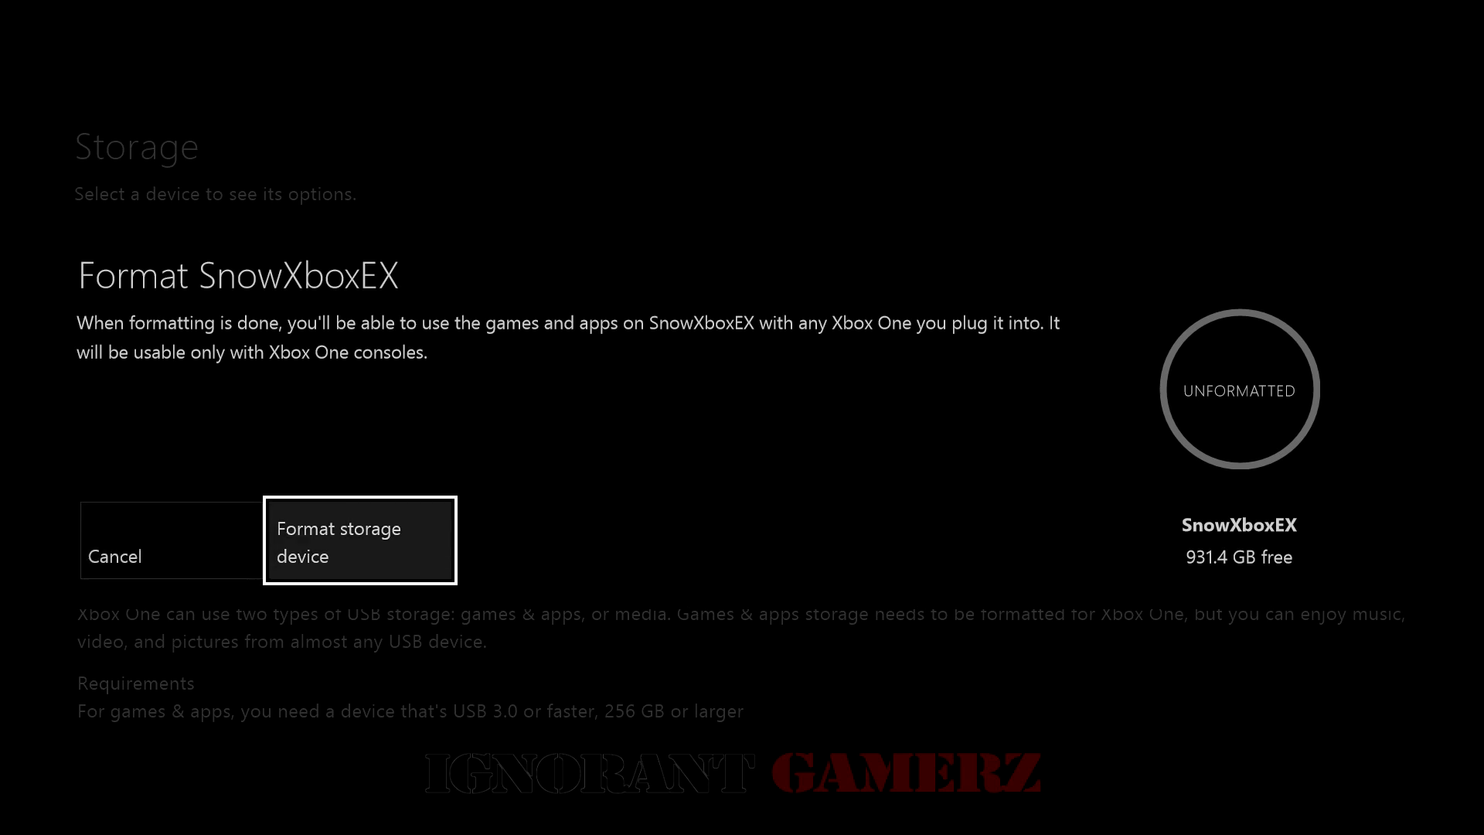
# Confirm 'Format storage device' so SnowXboxEX shows 931.3 GB free, 0% used
pyautogui.click(359, 541)
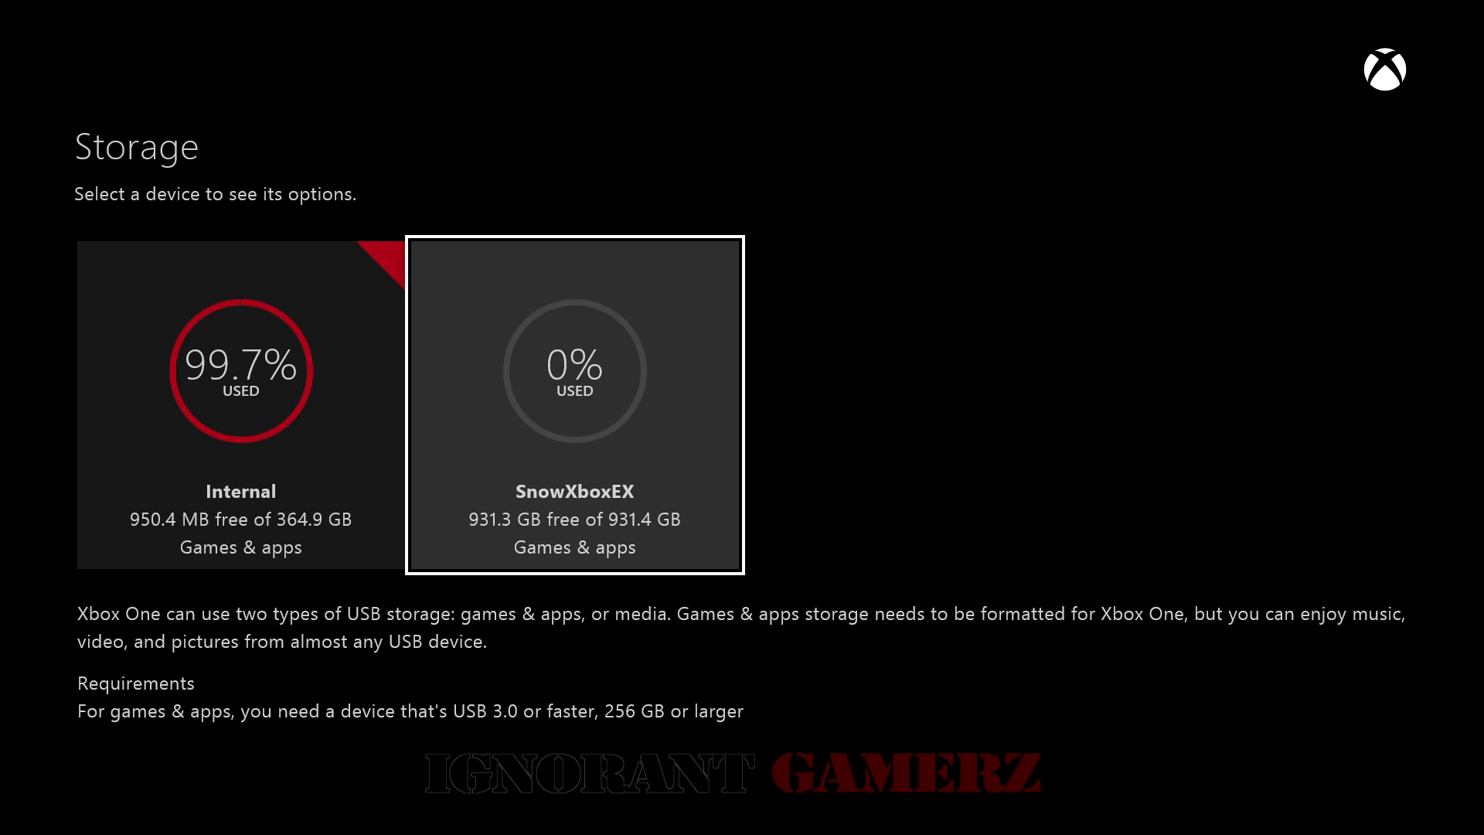
# Open SnowXboxEX's options and view its empty contents, 931.3 GB free
pyautogui.click(574, 402)
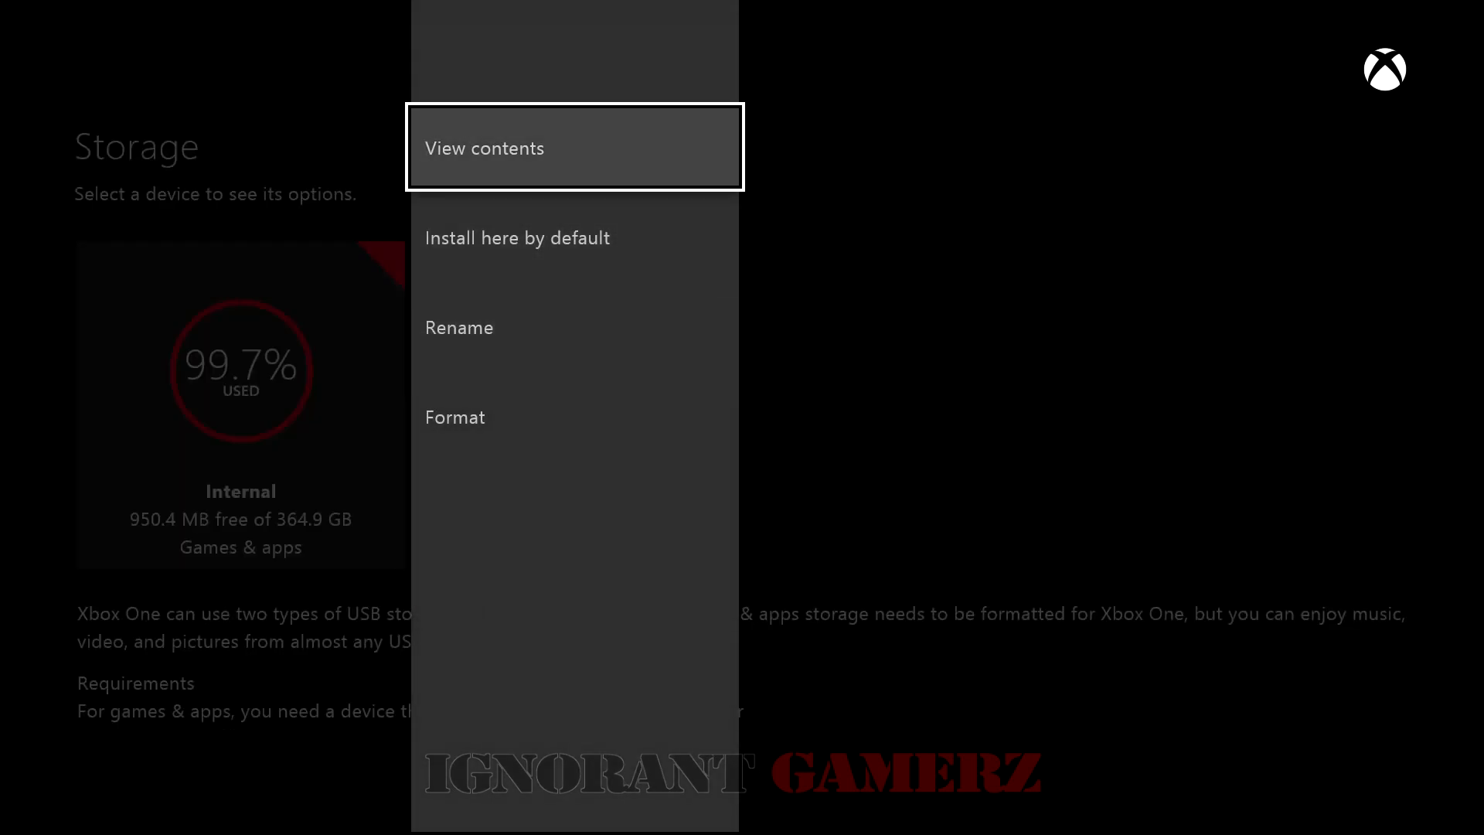
pyautogui.press('Escape')
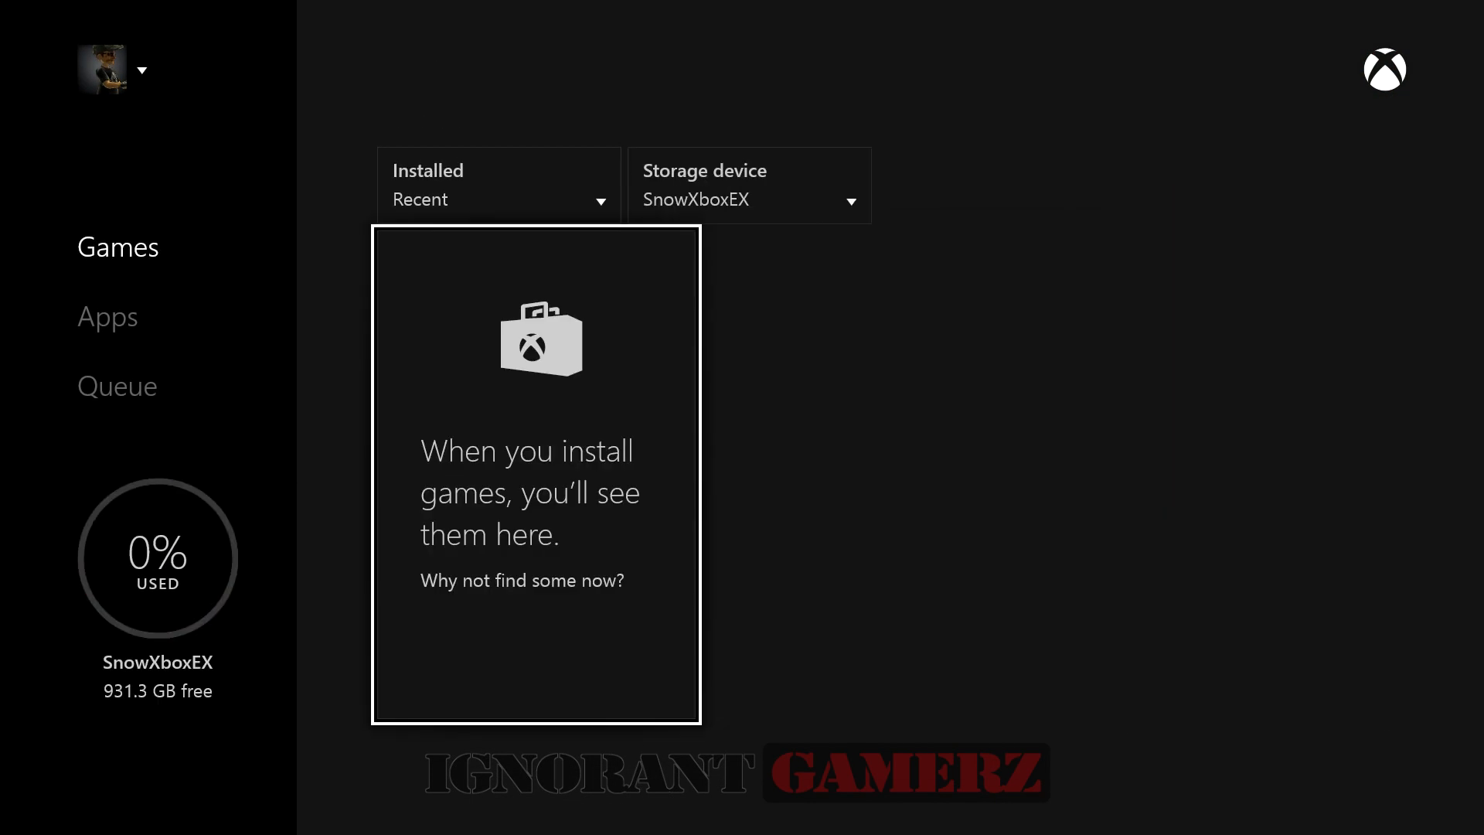
pyautogui.moveTo(749, 185)
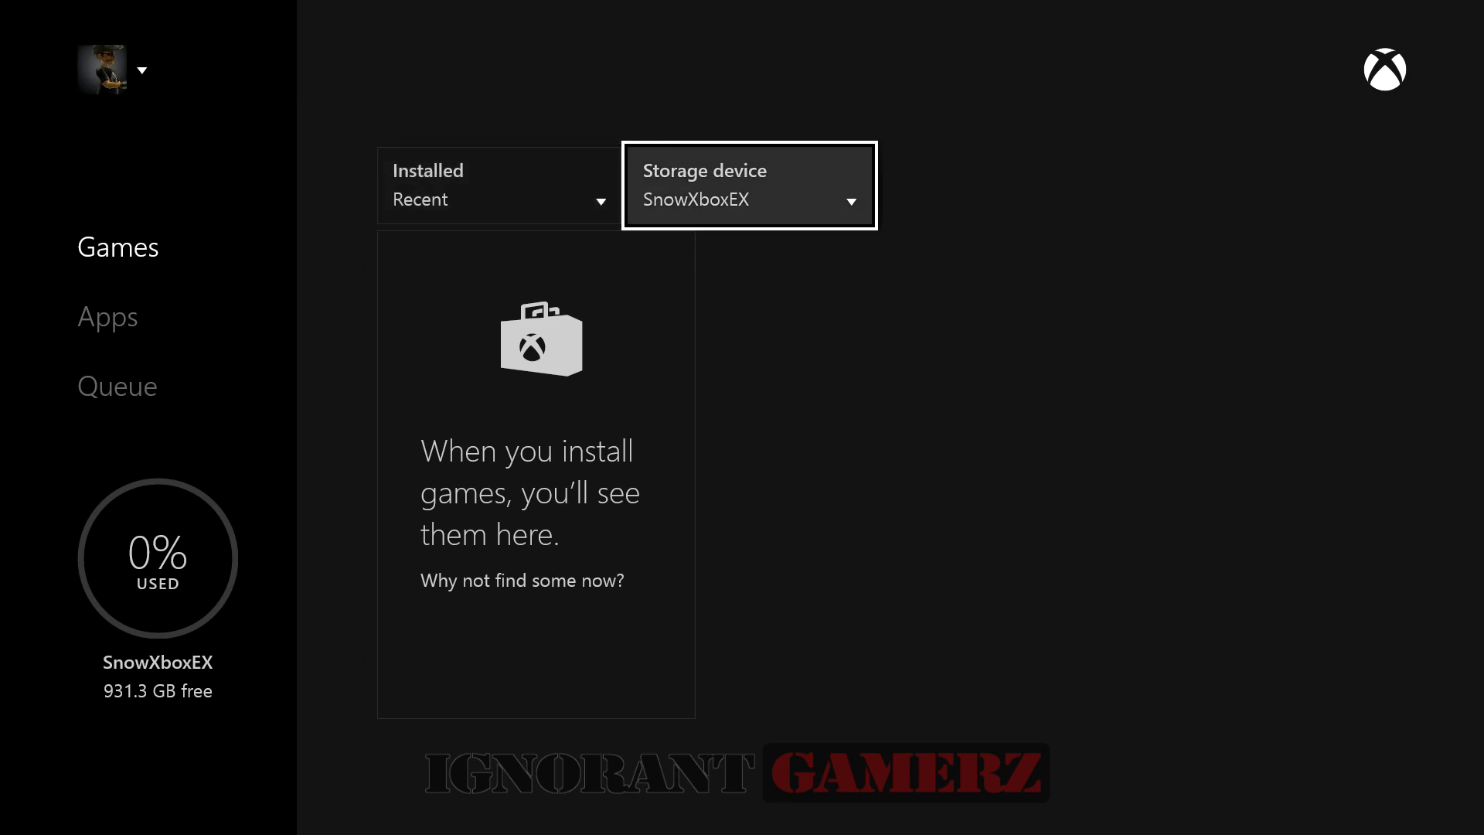
# Switch the storage device filter to Internal, showing 99.7% used
pyautogui.click(496, 184)
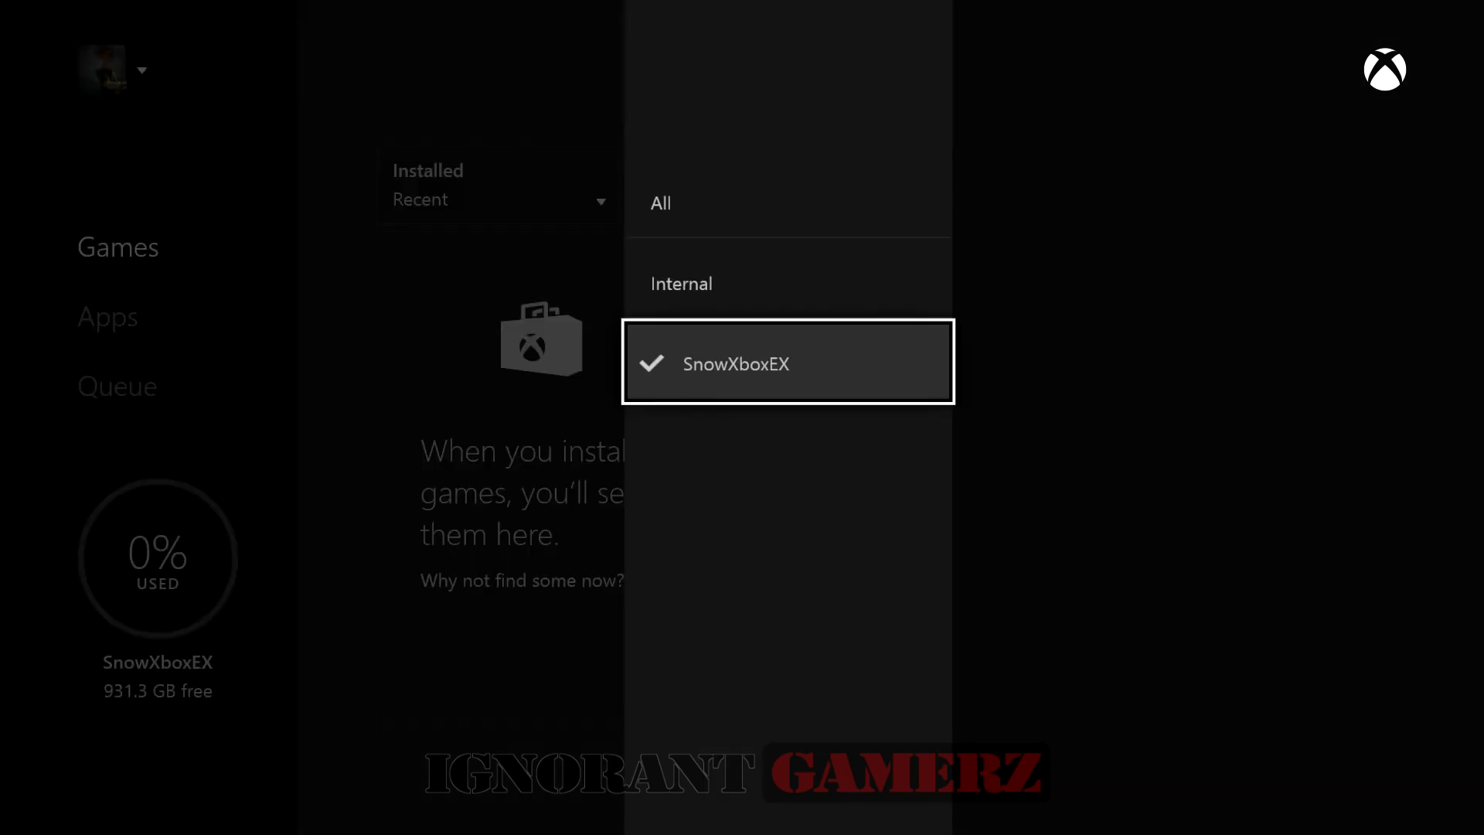
pyautogui.click(680, 283)
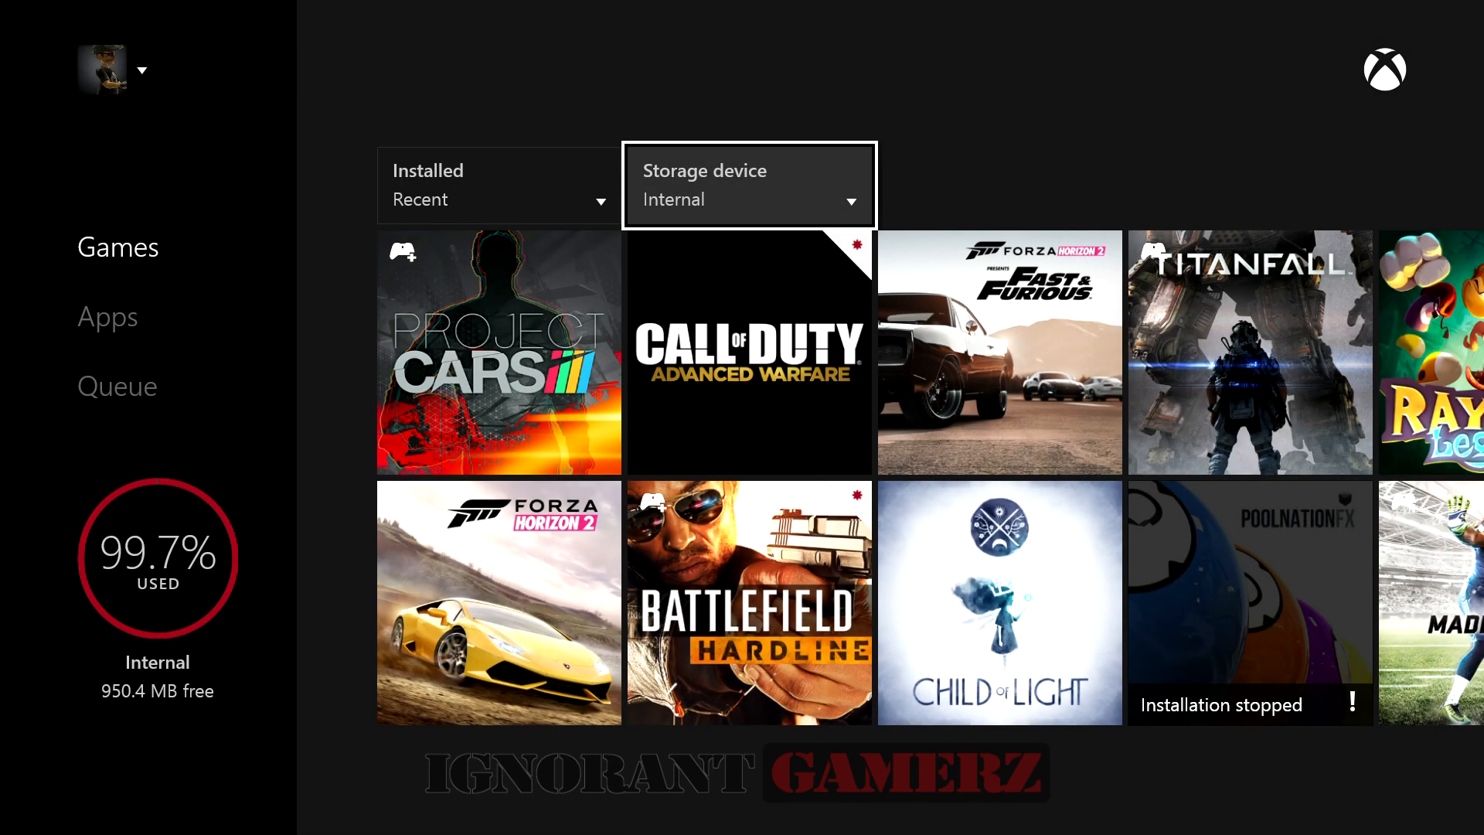